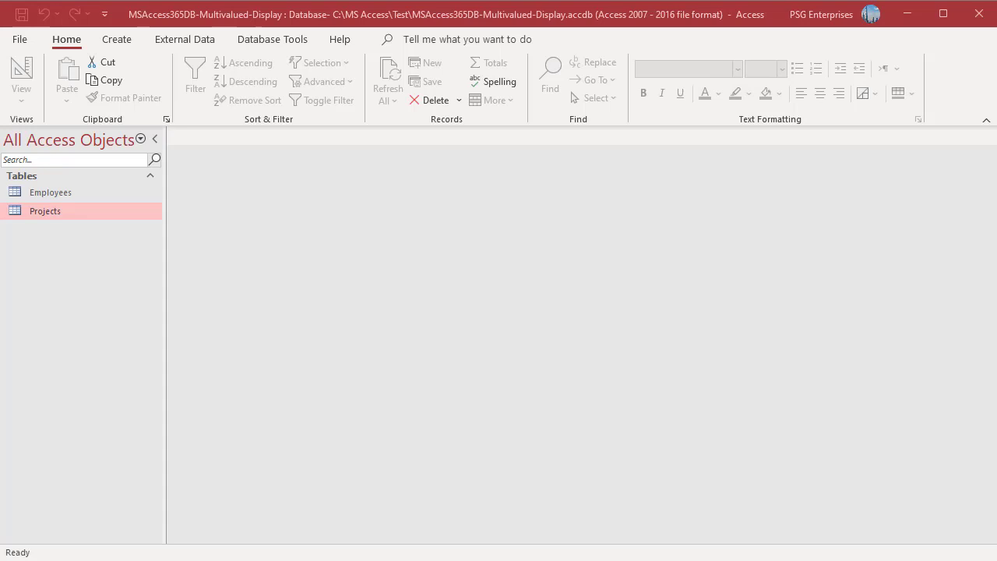
# Step: Review the Projects table data, then start a new query in Query Design
pyautogui.doubleClick(44, 212)
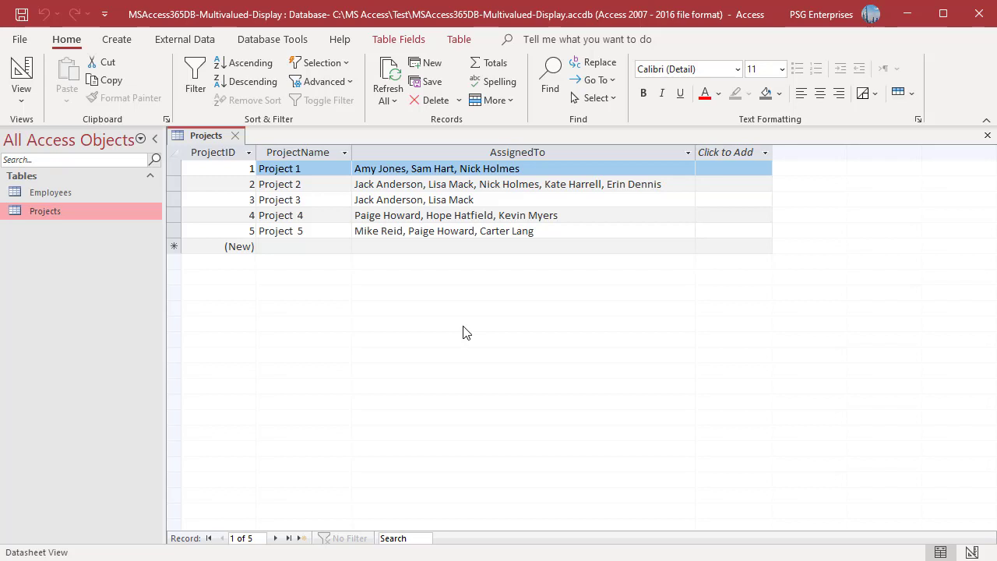
pyautogui.click(233, 134)
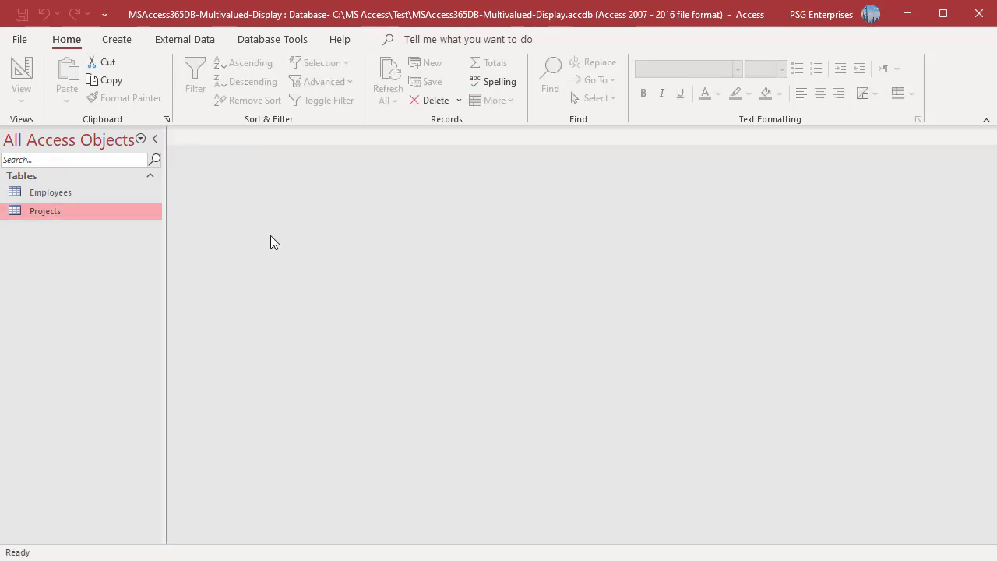
pyautogui.click(116, 39)
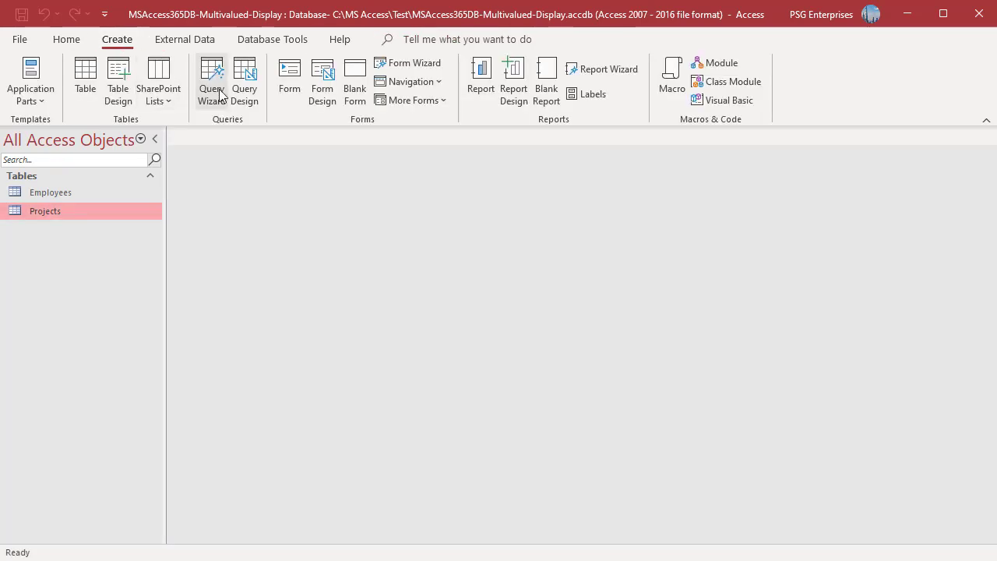
pyautogui.click(245, 82)
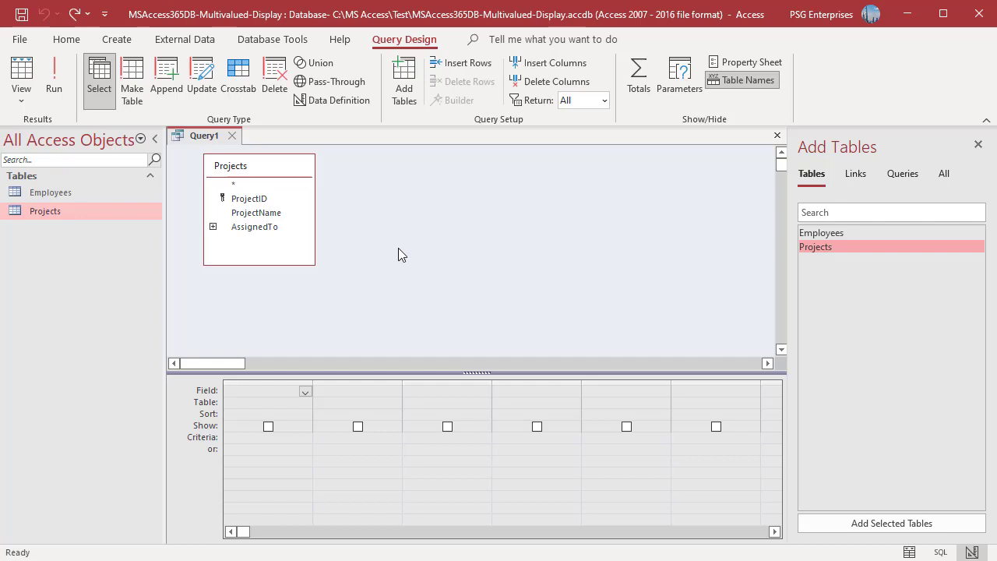
# Step: Add ProjectName and AssignedTo from Projects to the grid and run the query
pyautogui.doubleClick(254, 227)
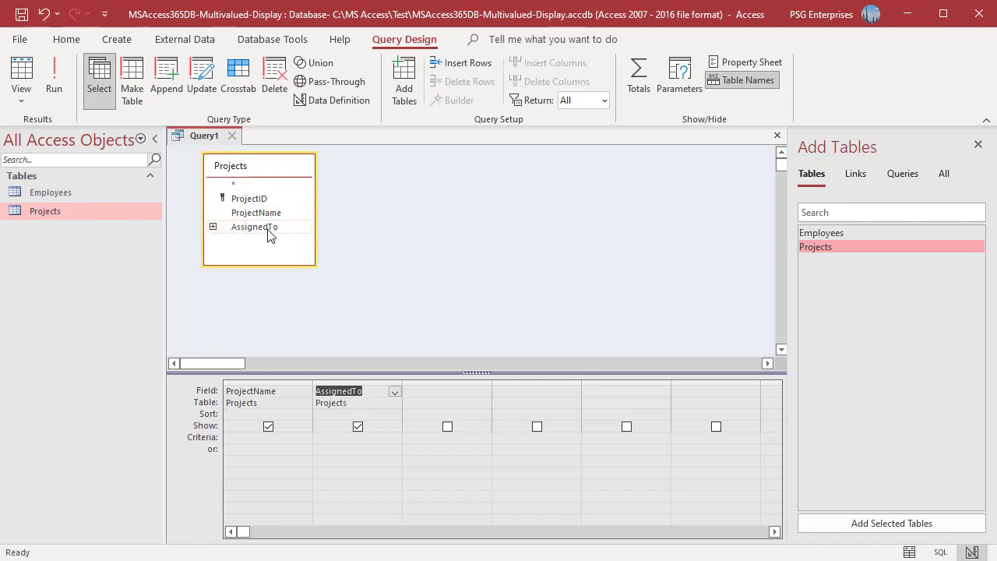
pyautogui.moveTo(498, 274)
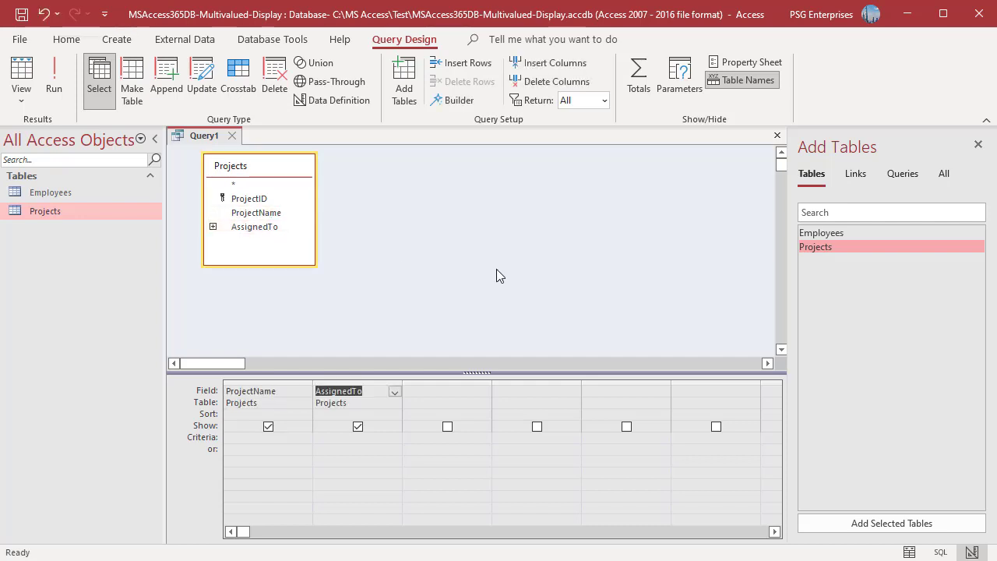
pyautogui.click(53, 75)
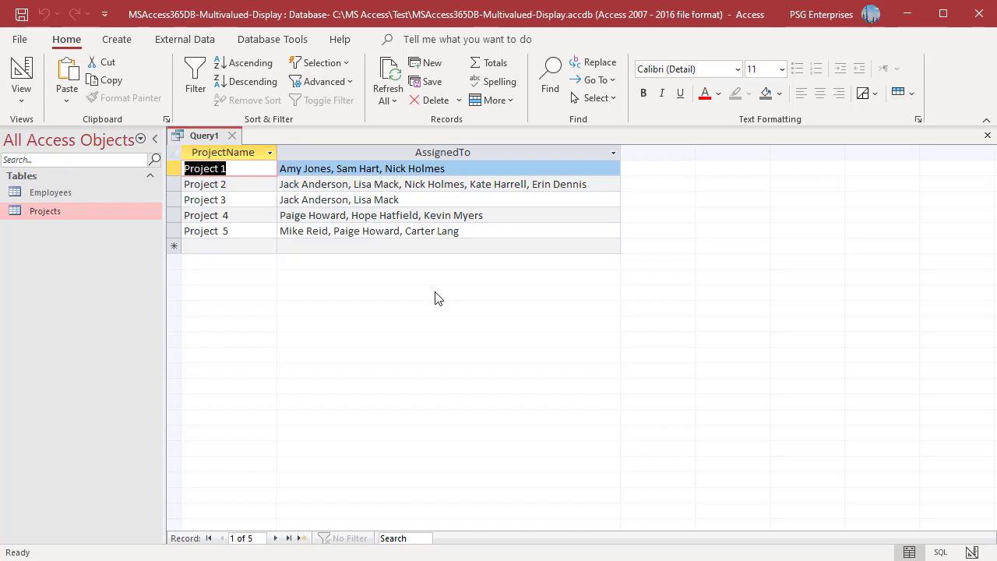
# Step: Close Query1 after seeing all assignees combined on one row per project
pyautogui.click(231, 134)
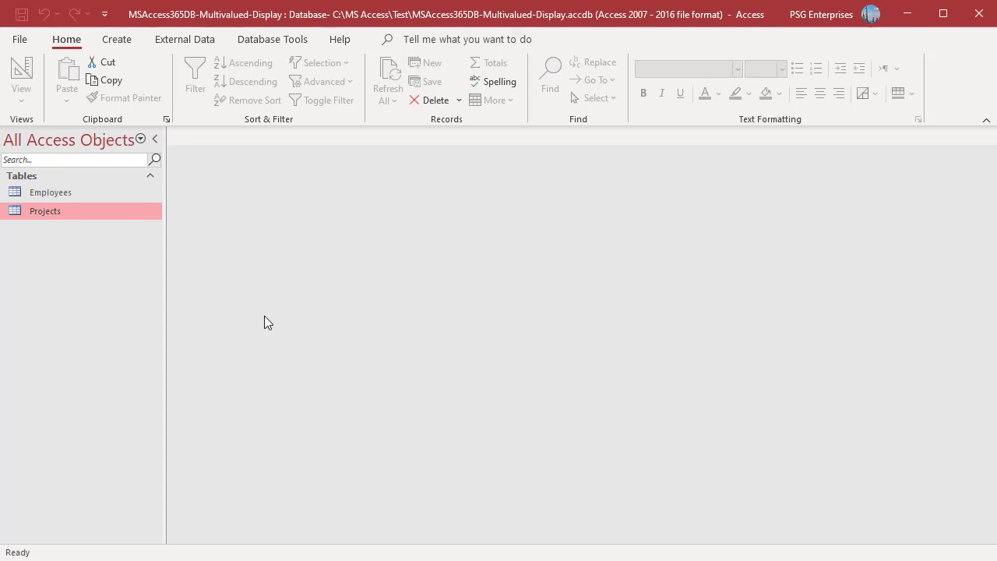
pyautogui.moveTo(277, 316)
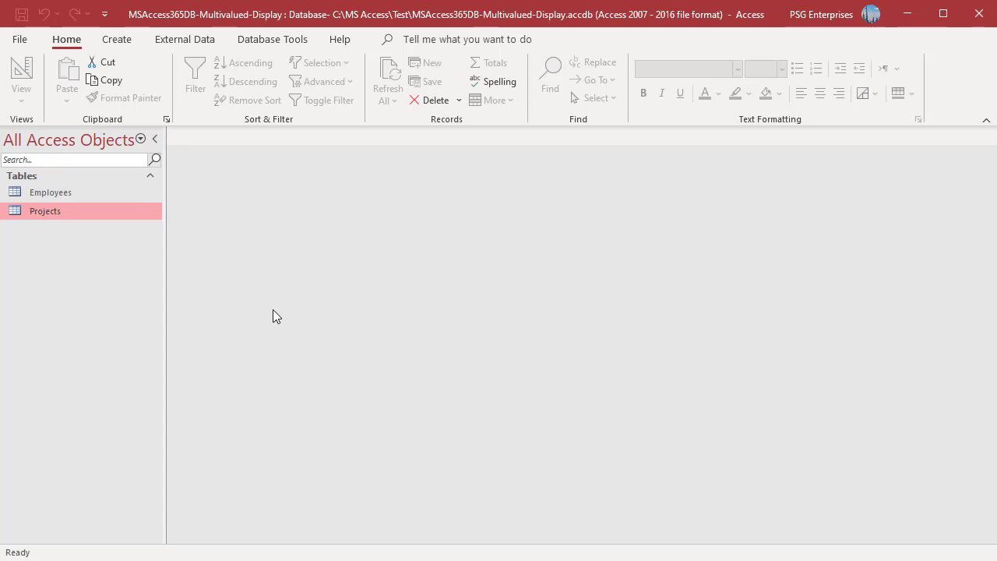
# Step: Start a second query in Query Design based on the Projects table
pyautogui.click(117, 39)
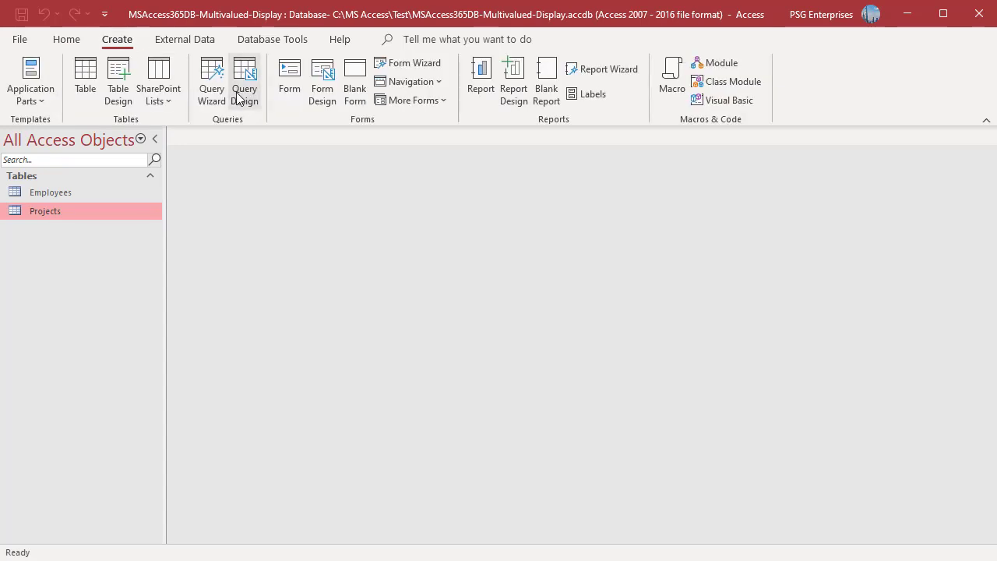
pyautogui.click(244, 81)
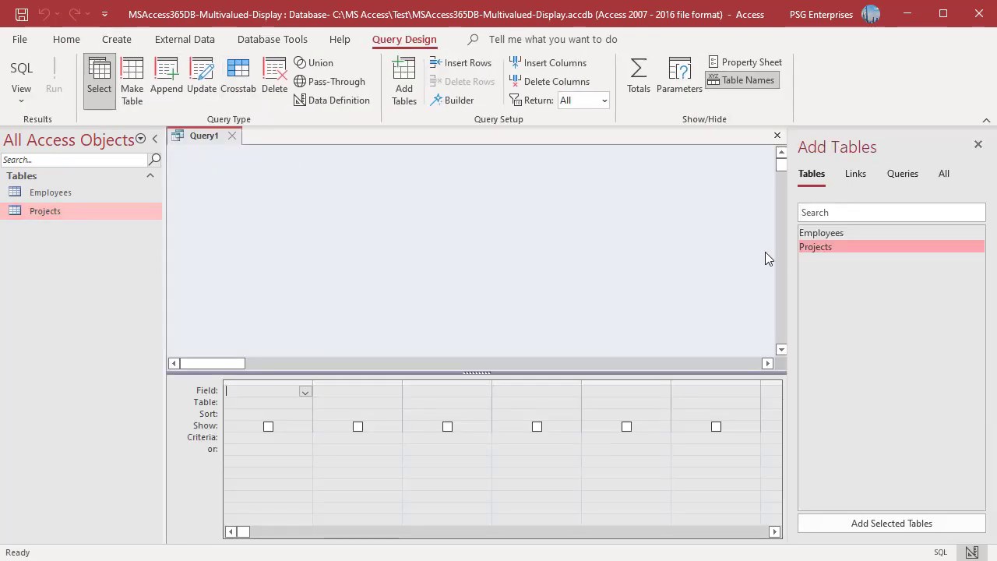
pyautogui.click(891, 524)
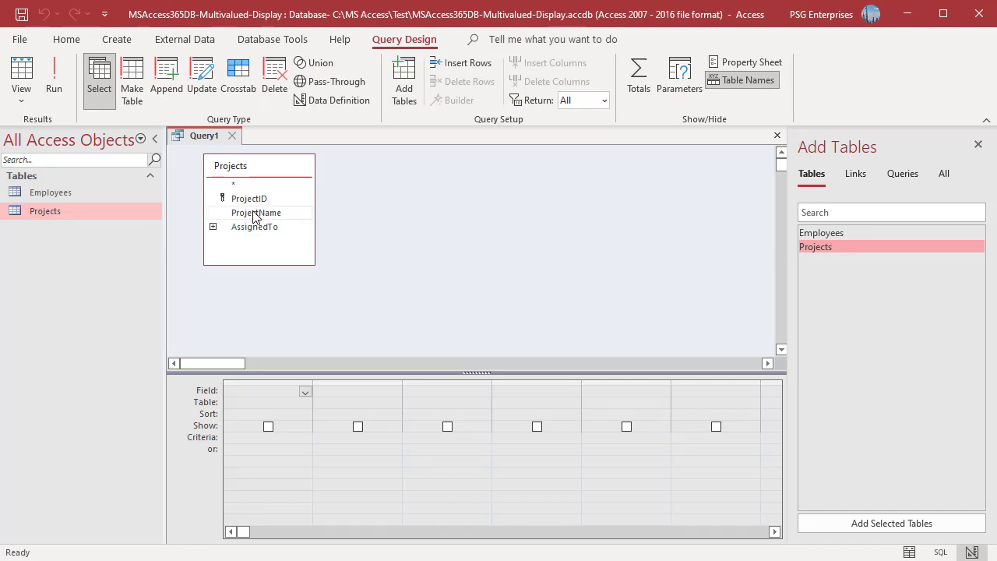
# Step: Add ProjectName and AssignedTo.Value, then run to list one assignee per row
pyautogui.doubleClick(255, 212)
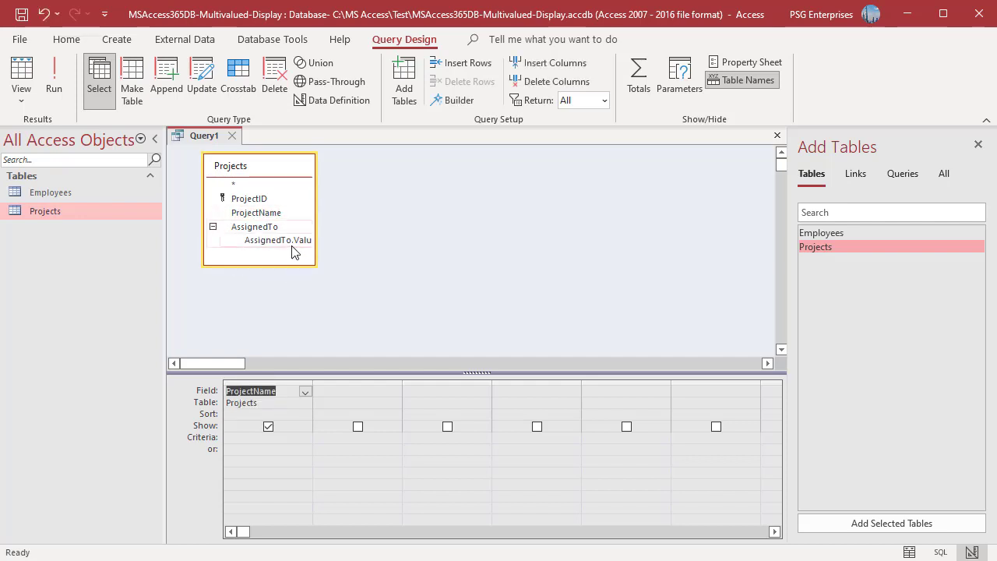
pyautogui.doubleClick(278, 240)
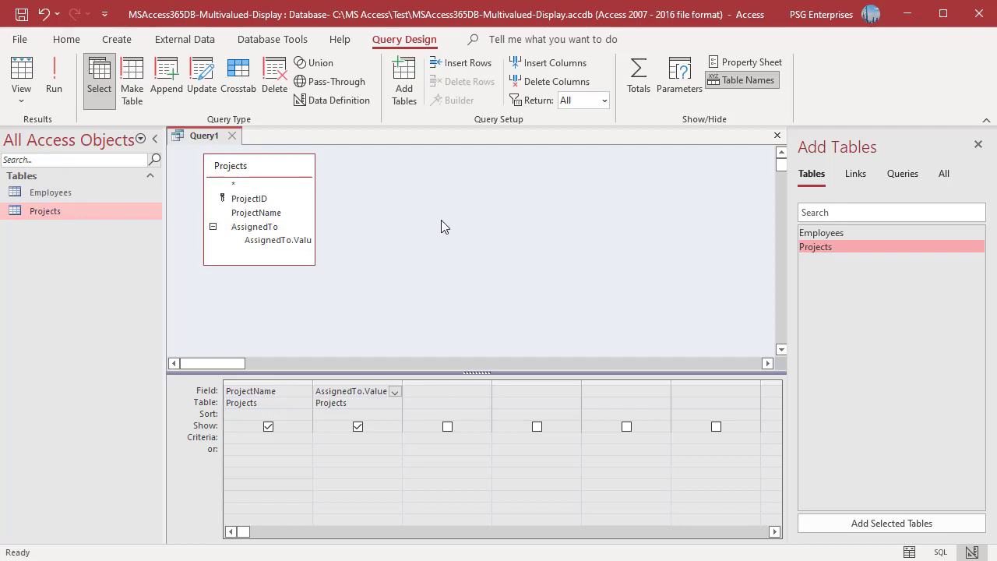
pyautogui.click(53, 74)
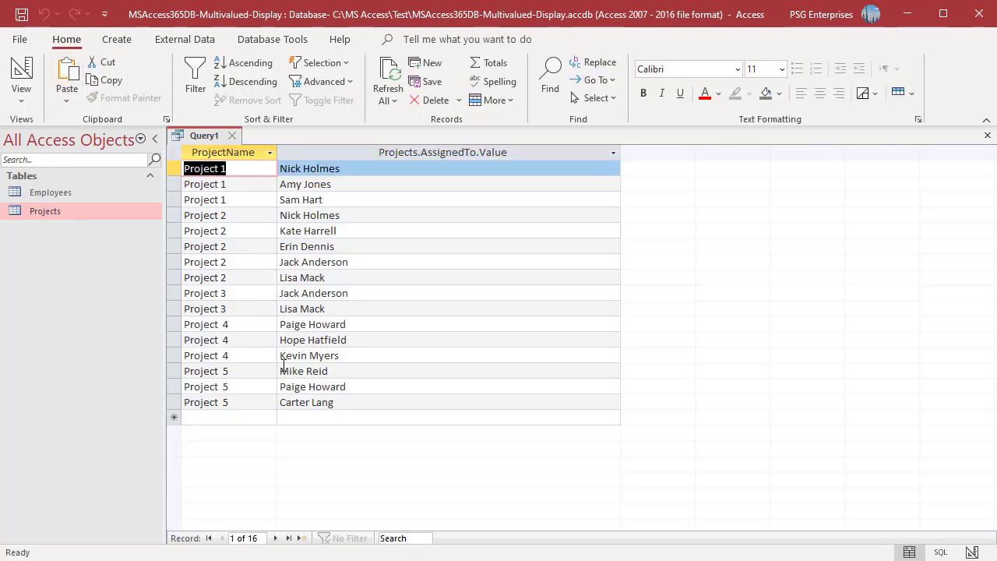
pyautogui.moveTo(470, 439)
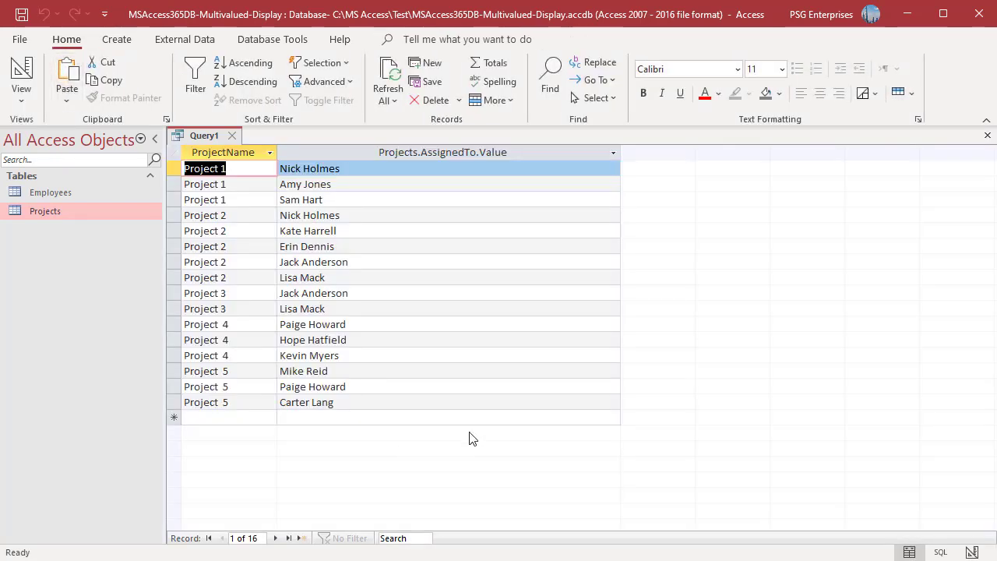